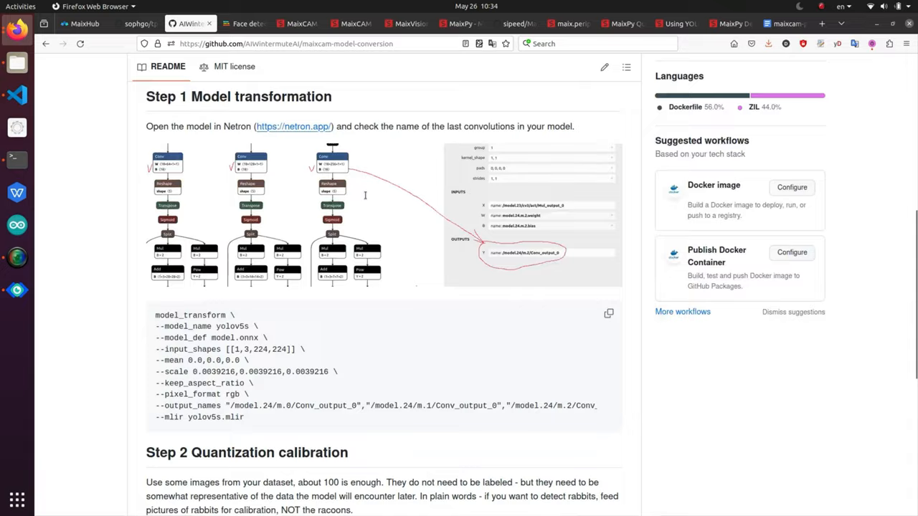
Download the MaixVision 1.1.0 Linux AppImage from Sipeed Wiki and launch it.
scroll(down, 3)
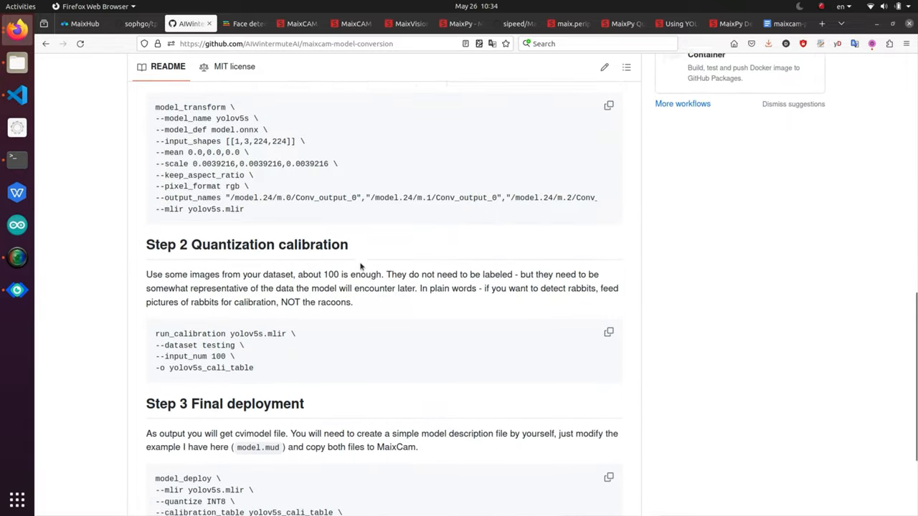
click(406, 24)
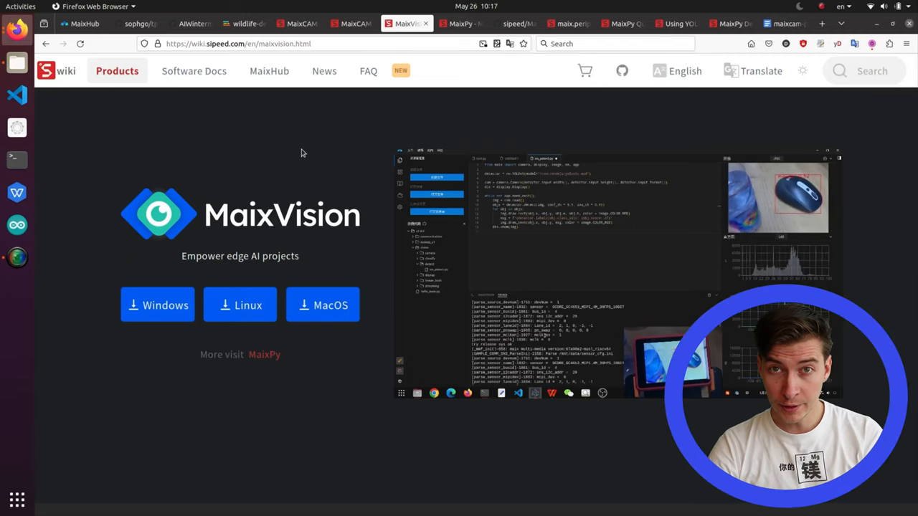
click(240, 305)
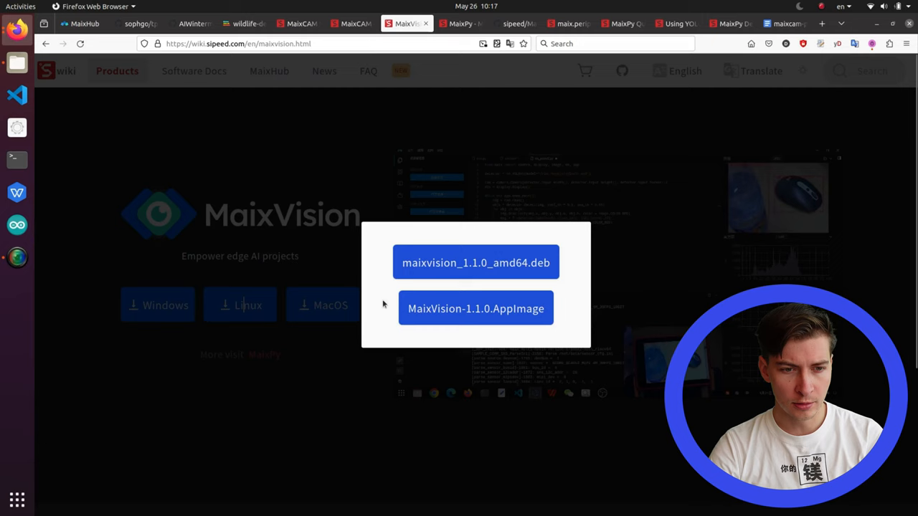
click(475, 308)
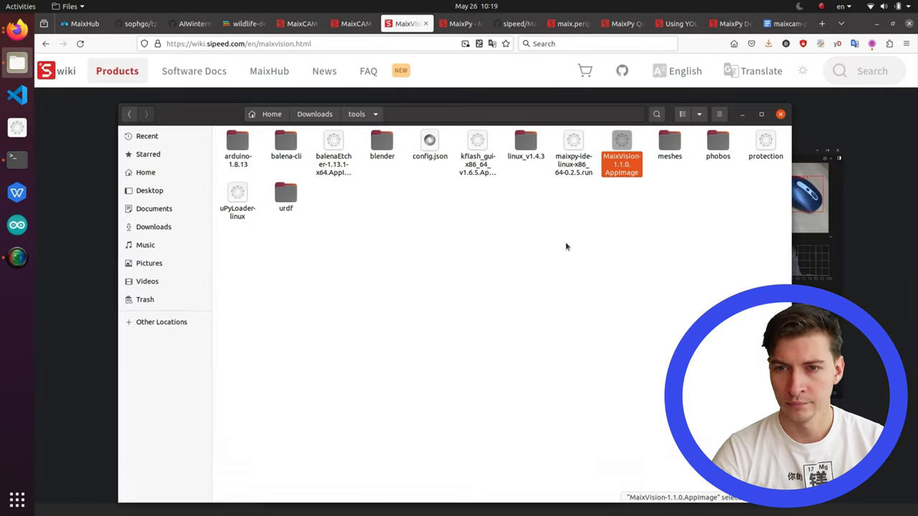
double_click(621, 143)
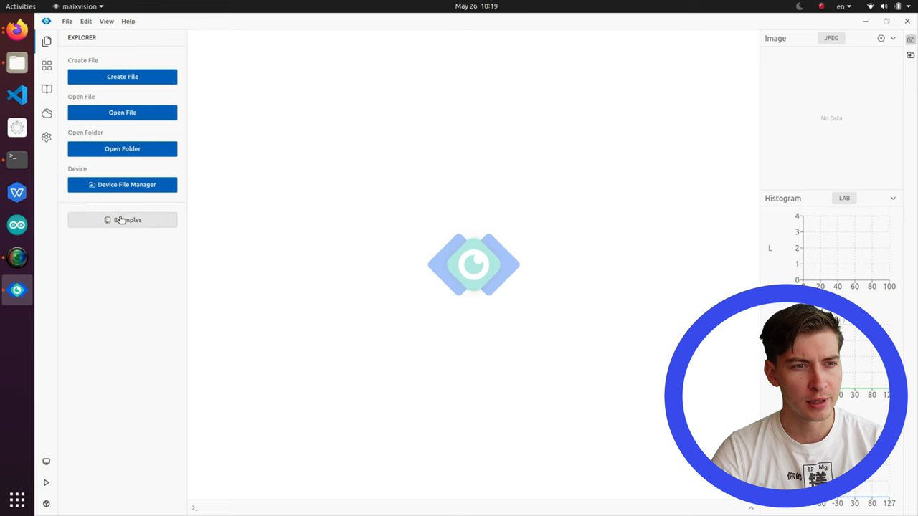
Show the built-in Tools panel, then open the MaixPy quick-start on connecting computer and device.
click(122, 220)
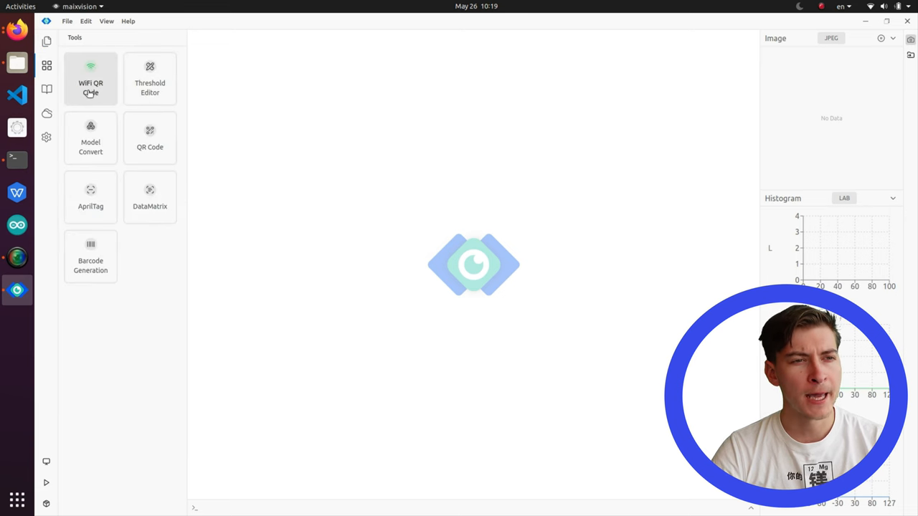
click(90, 83)
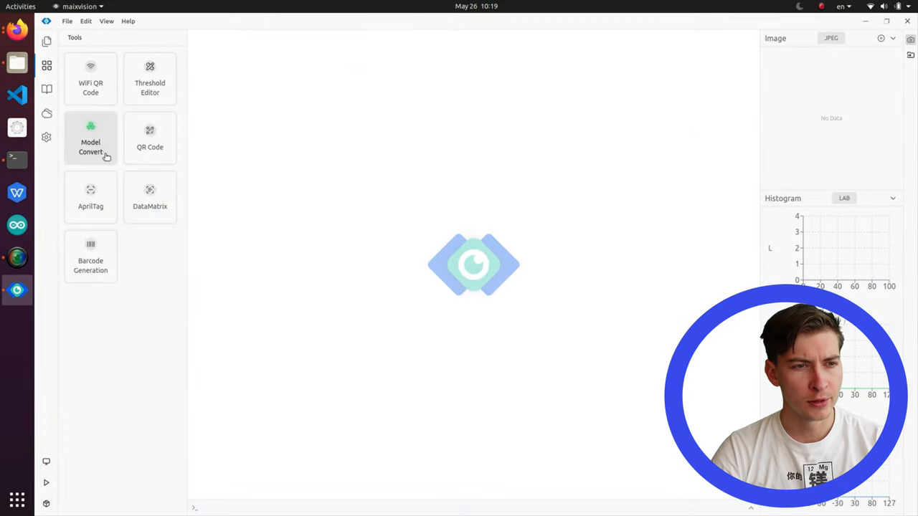
mouse_move(90, 208)
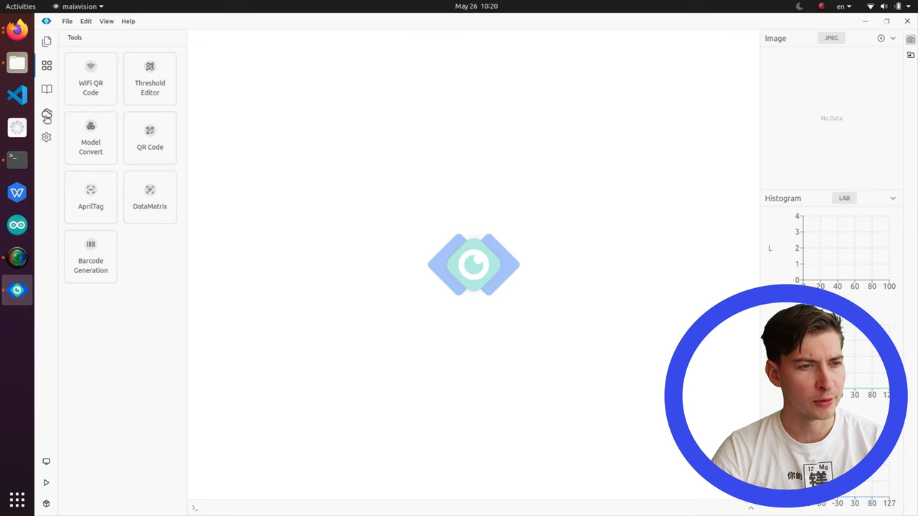
click(46, 112)
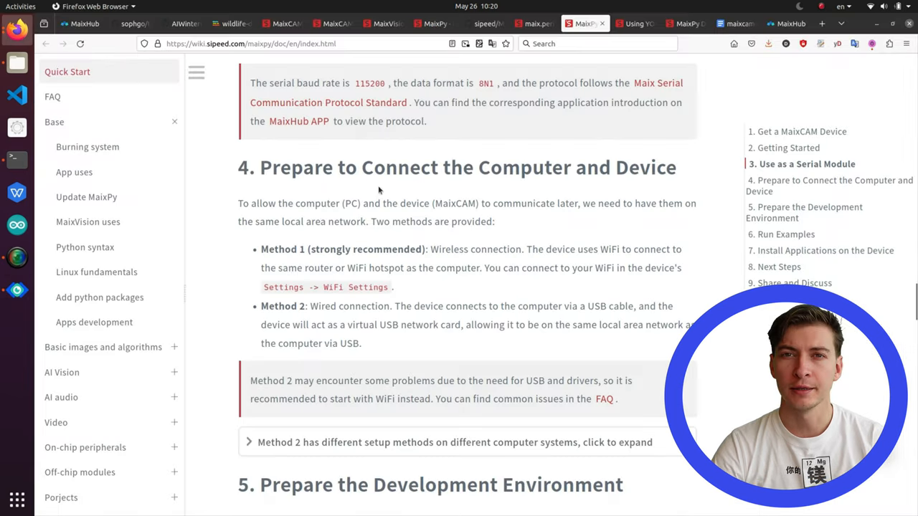
mouse_move(509, 218)
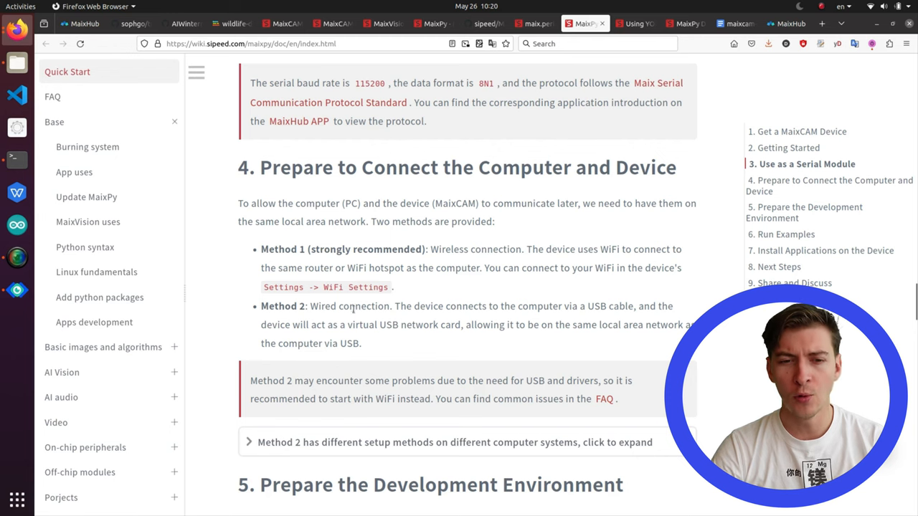
scroll(down, 3)
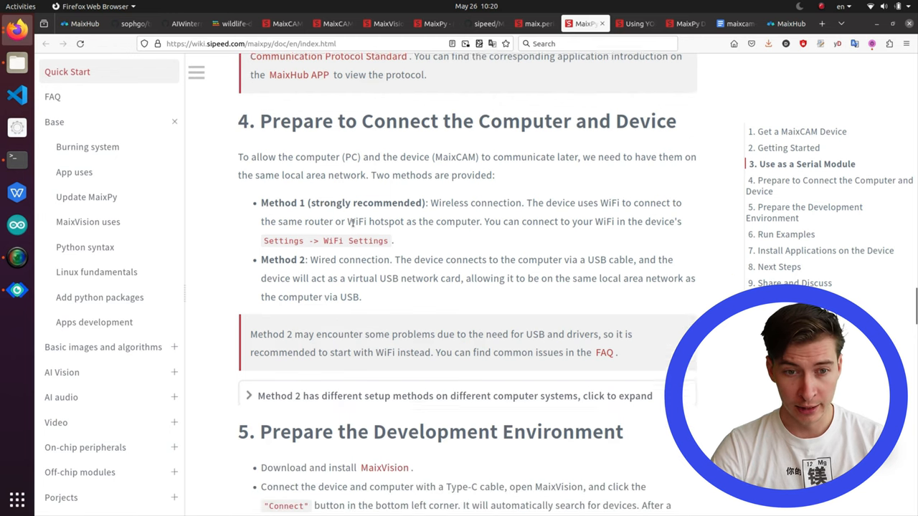
scroll(down, 3)
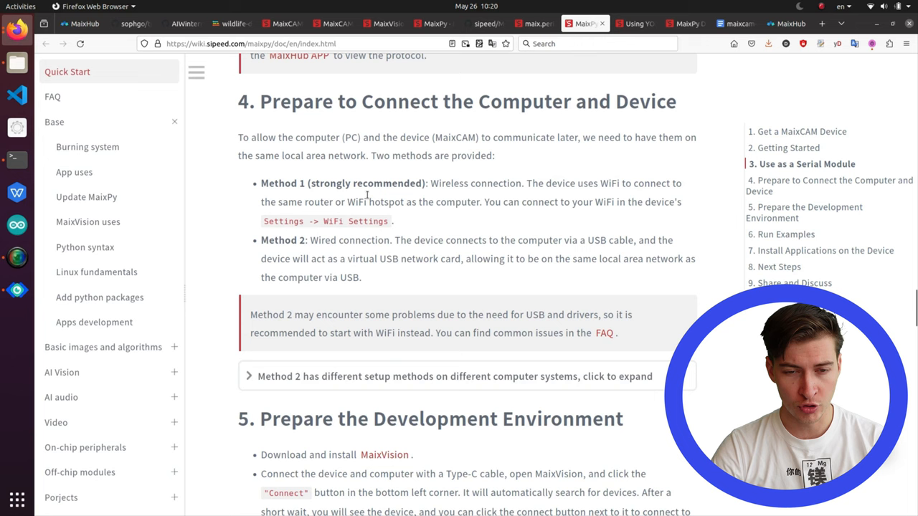
mouse_move(391, 233)
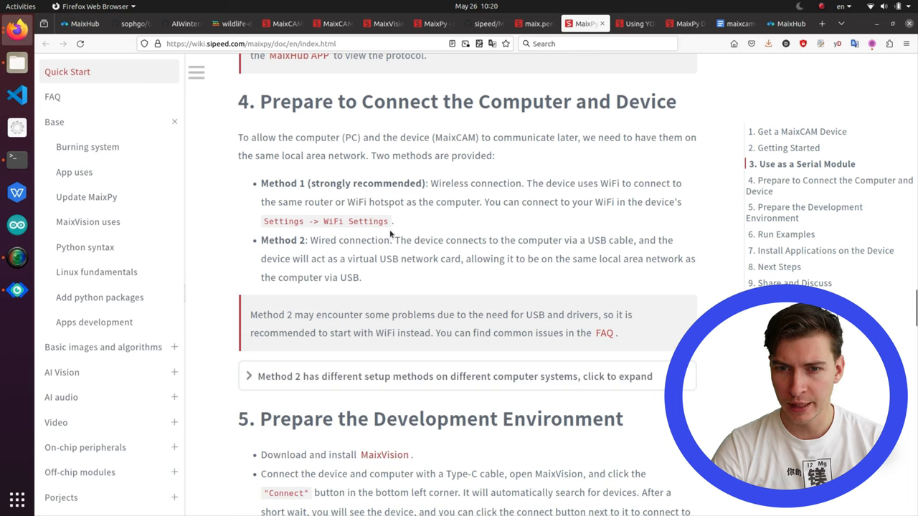
mouse_move(405, 310)
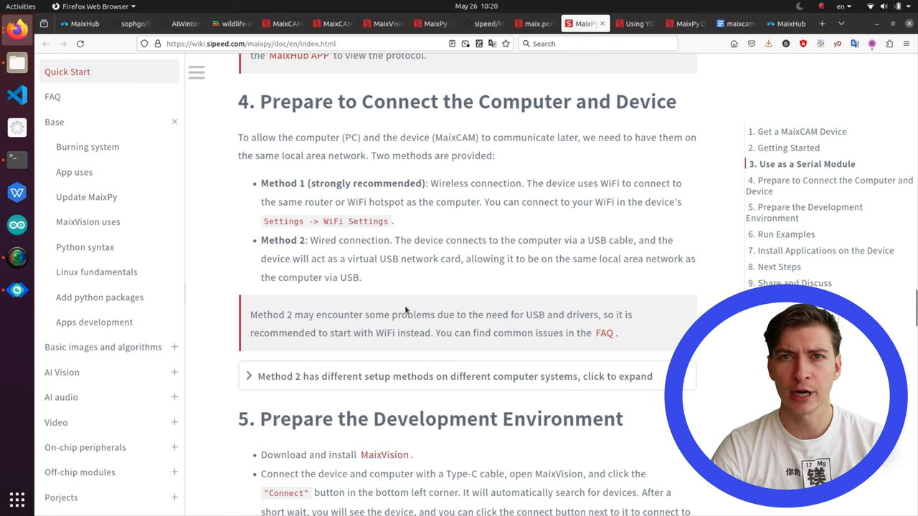
mouse_move(612, 291)
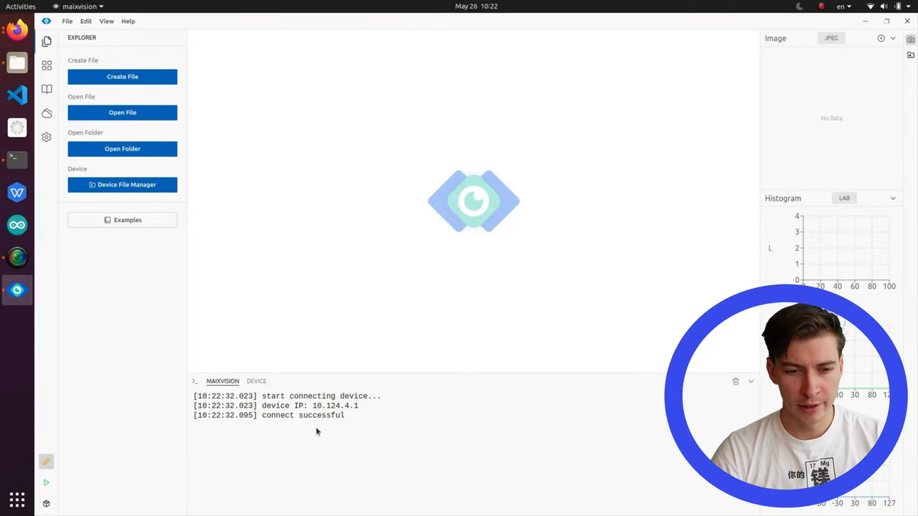
Open the nn_classifier.py example from the bundled Examples list.
click(128, 219)
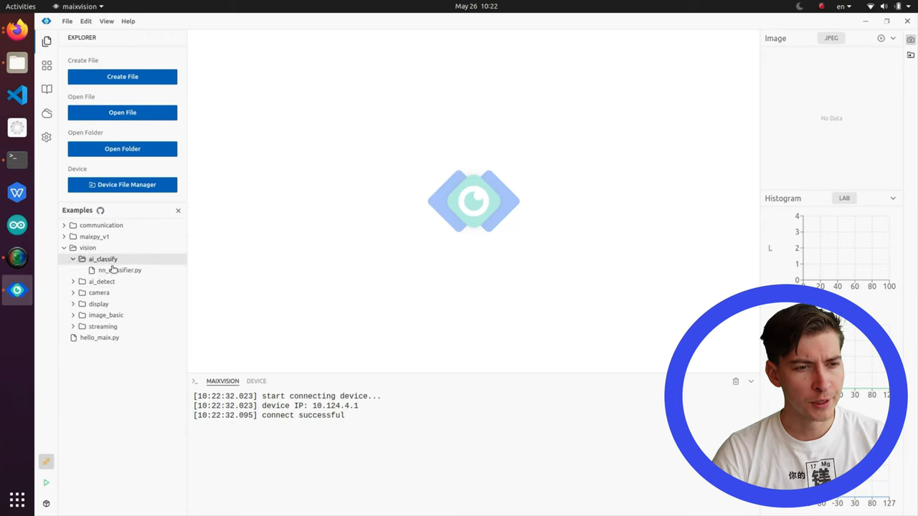
double_click(119, 270)
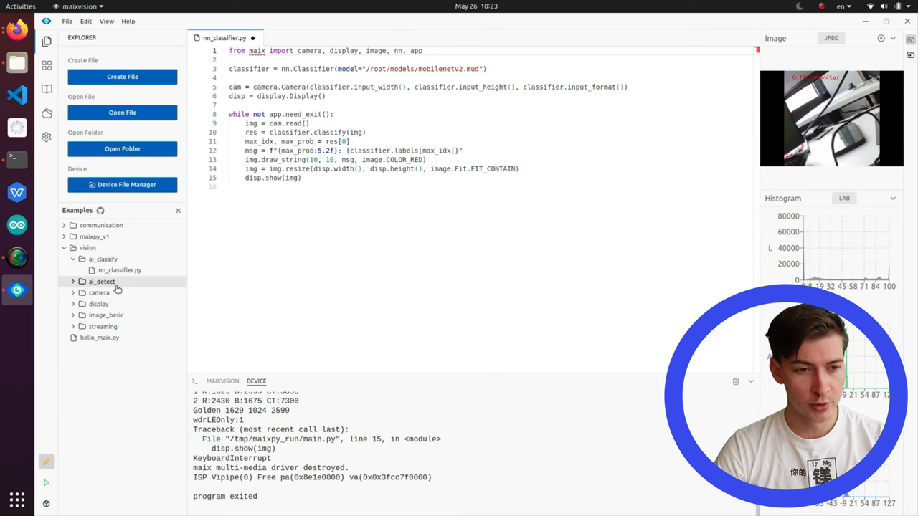
Expand ai_detect to open nn_yolov5.py and view YOLOv5's COCO class list.
click(101, 281)
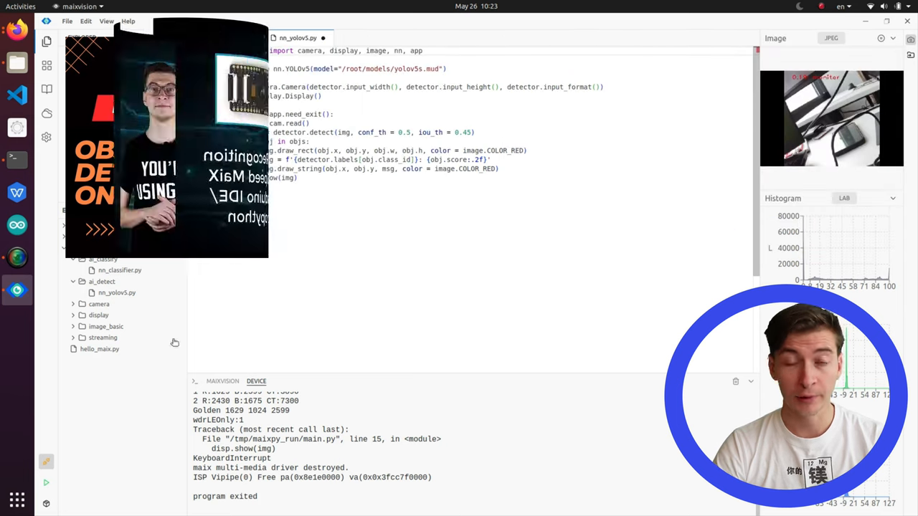
click(47, 483)
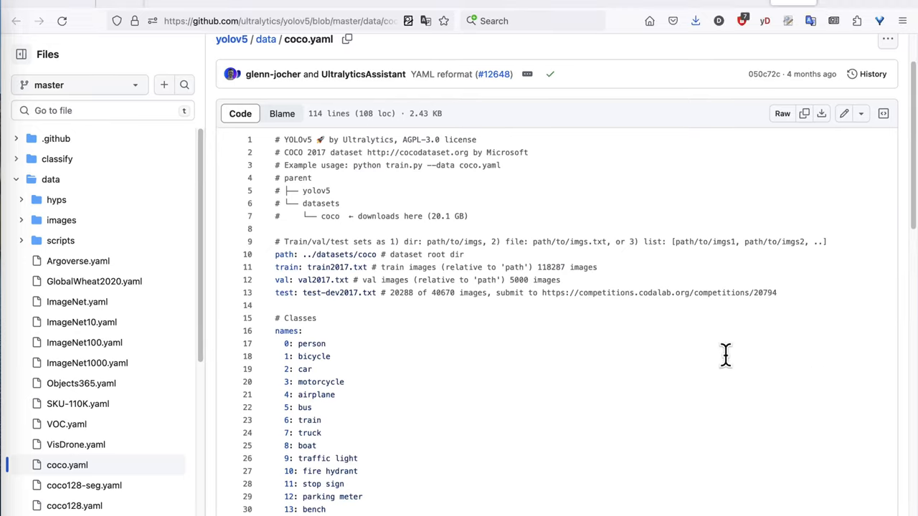
scroll(down, 3)
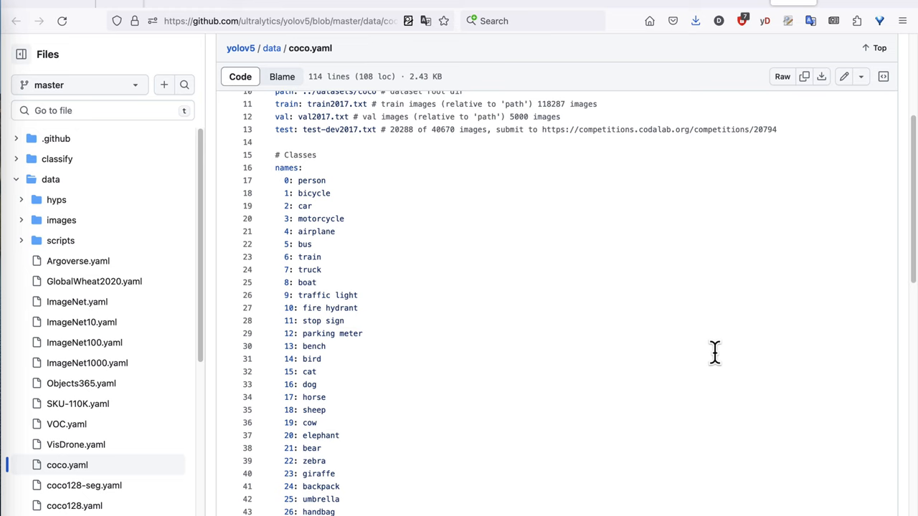
scroll(down, 3)
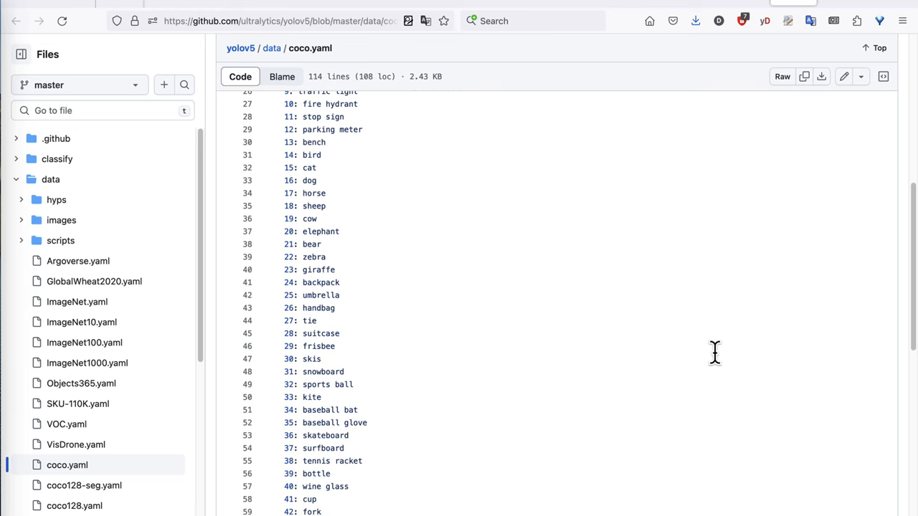
scroll(down, 3)
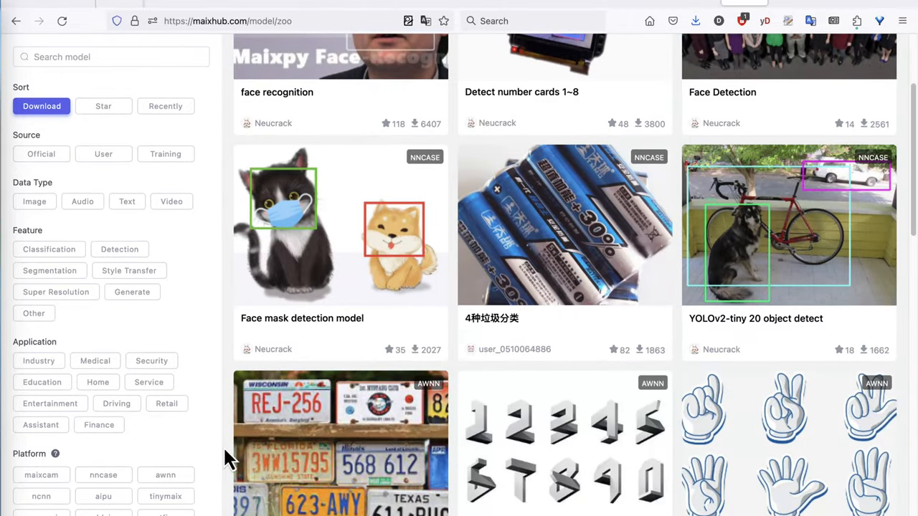
scroll(down, 3)
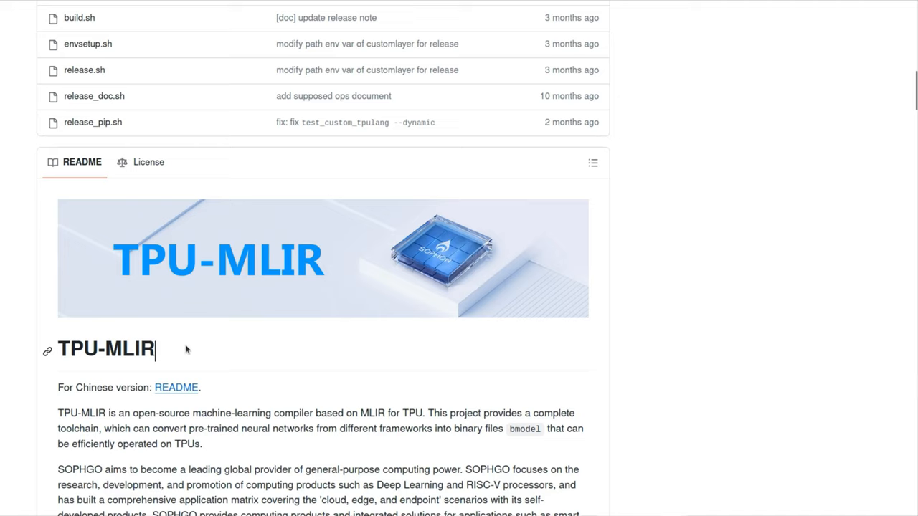
scroll(down, 3)
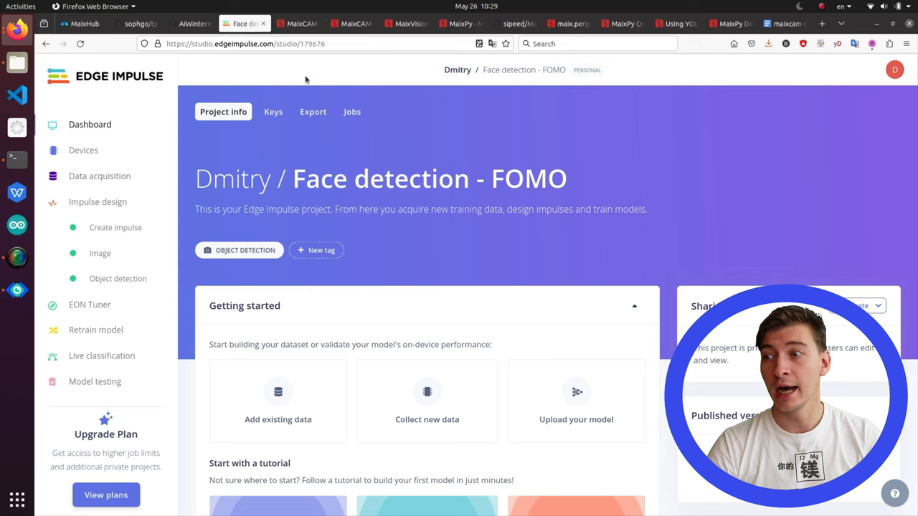
scroll(down, 3)
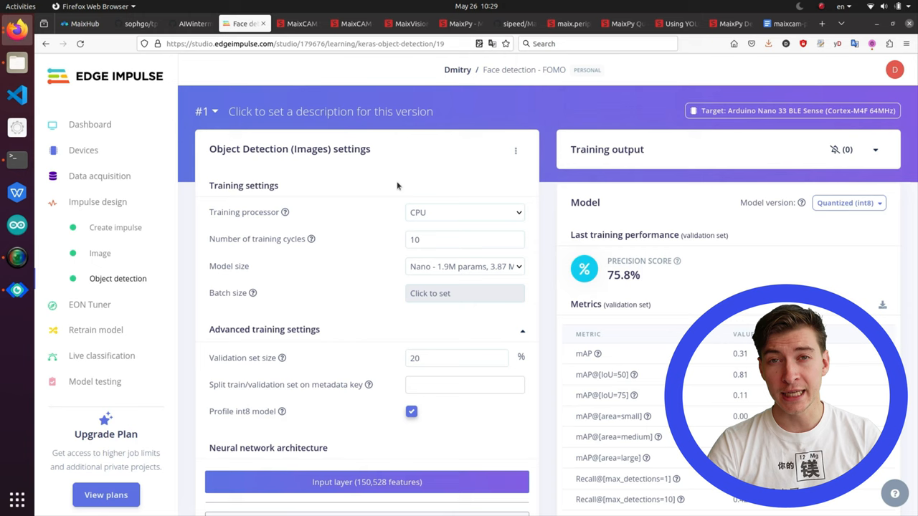
scroll(down, 3)
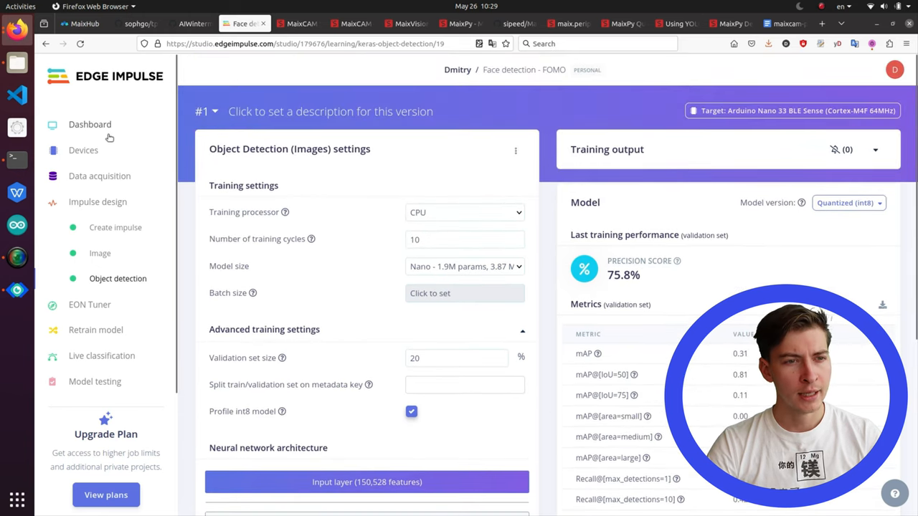
click(90, 124)
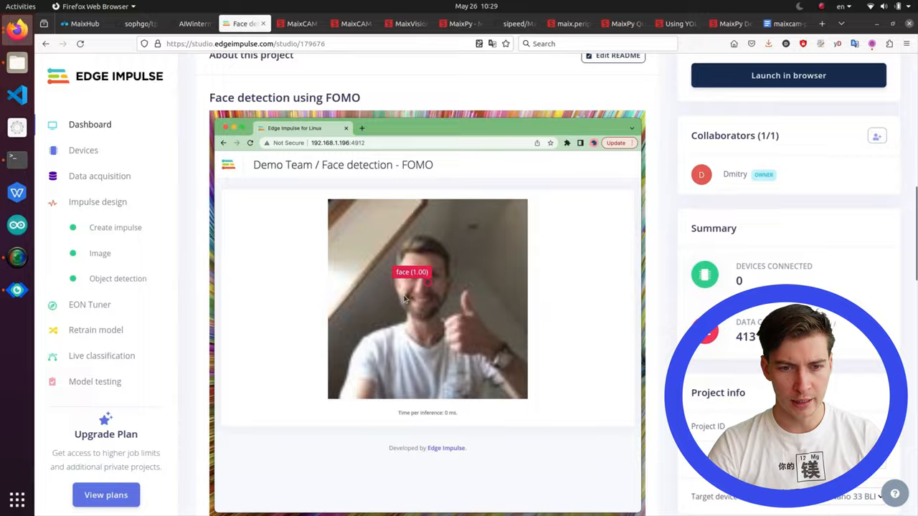
scroll(down, 3)
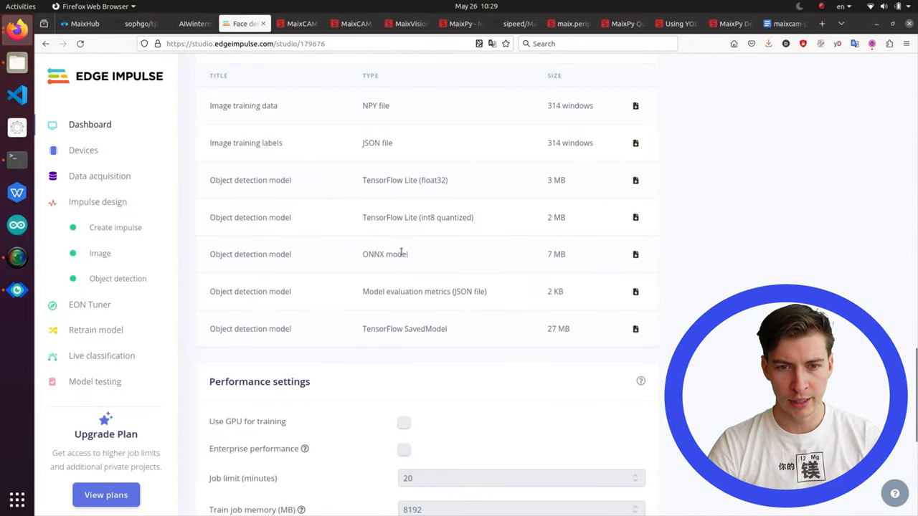
mouse_move(399, 254)
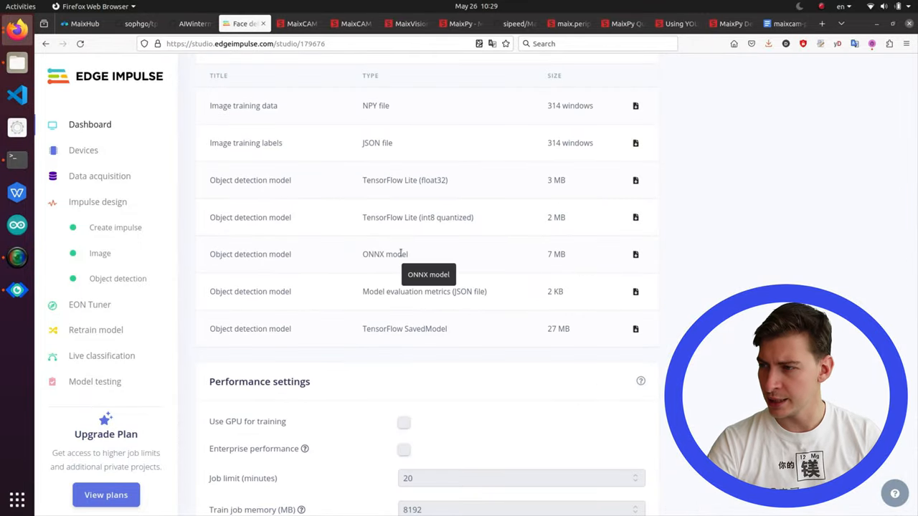
click(188, 23)
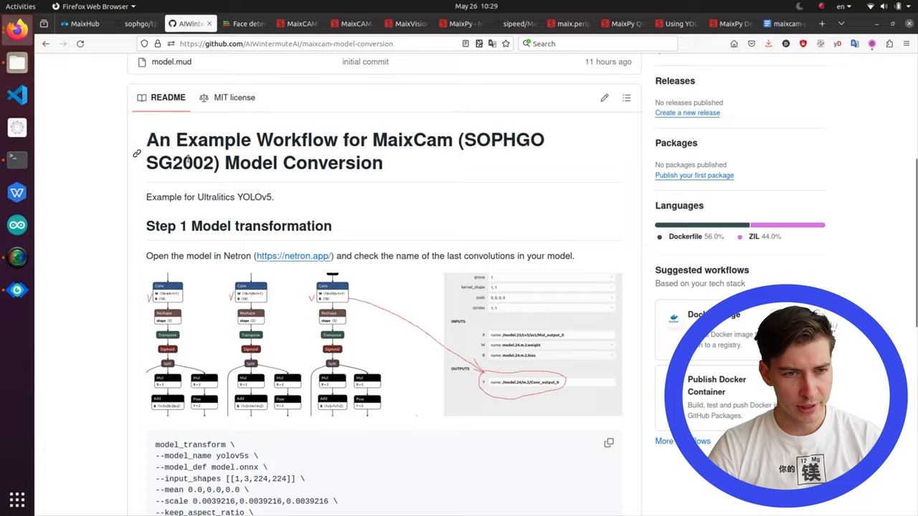
Return to the maixcam-model-conversion repo's main page, then switch to the cloned project in VS Code.
click(612, 171)
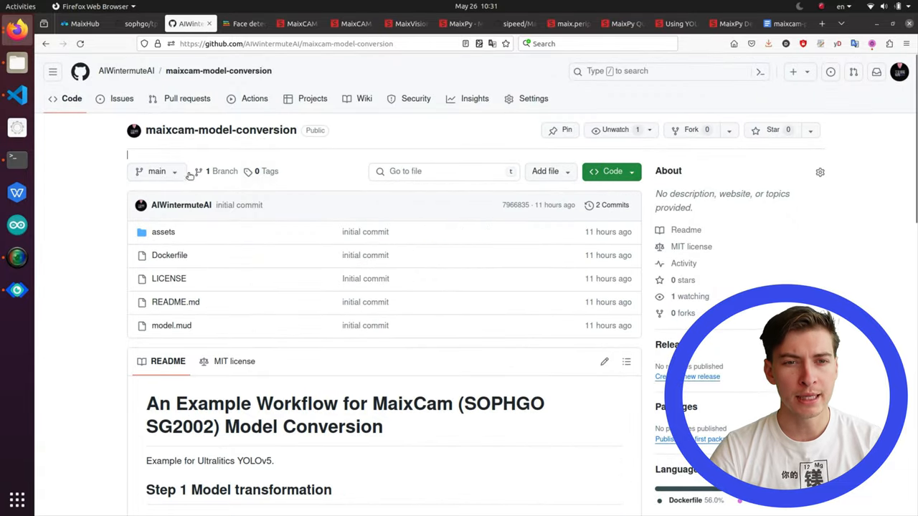
mouse_move(13, 94)
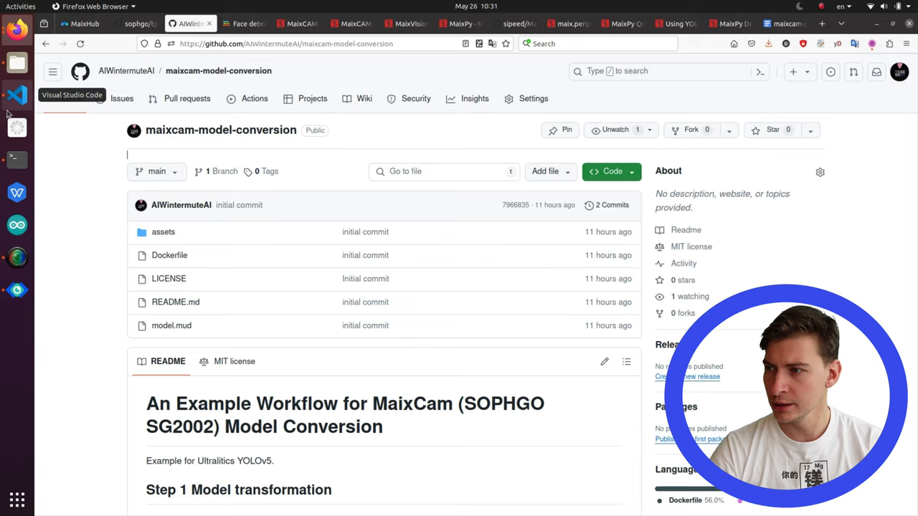
click(16, 96)
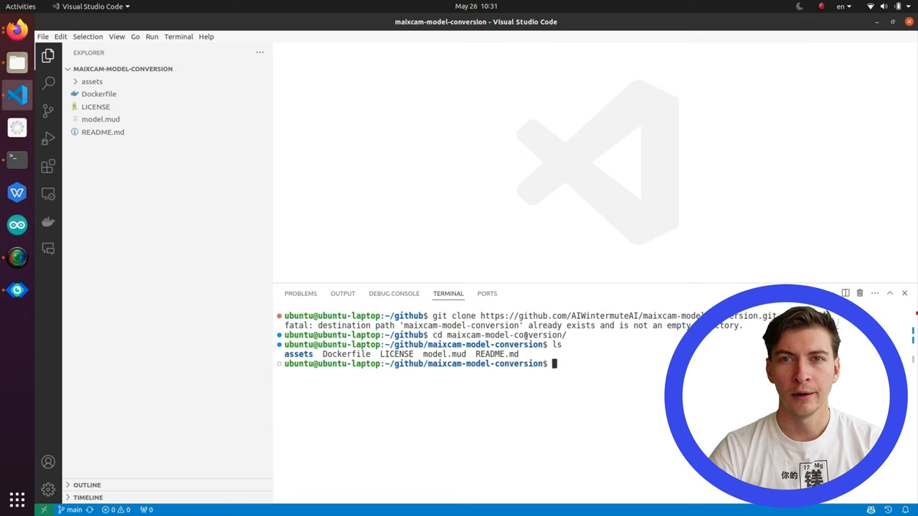
Type 'do' in the cloned project's terminal before returning to the GitHub README.
text(do)
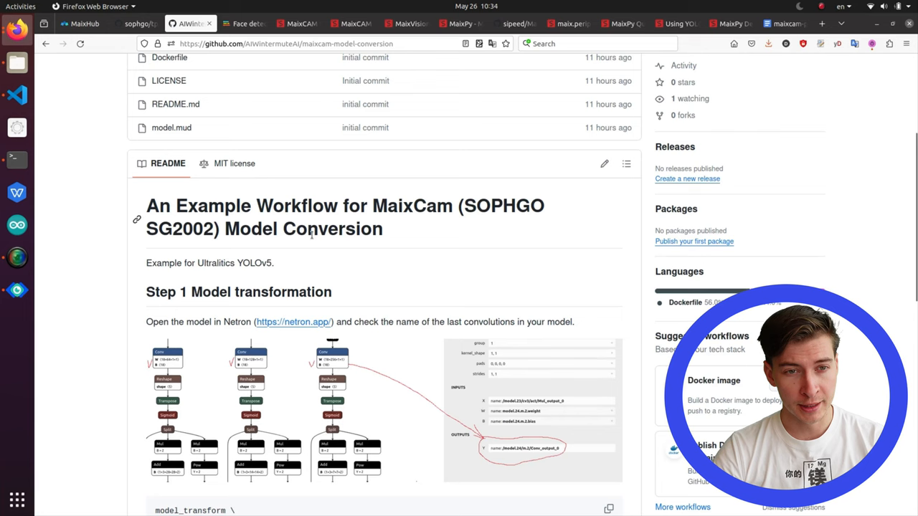
Read the README down to Step 3, then switch to Netron to load a model.
scroll(down, 3)
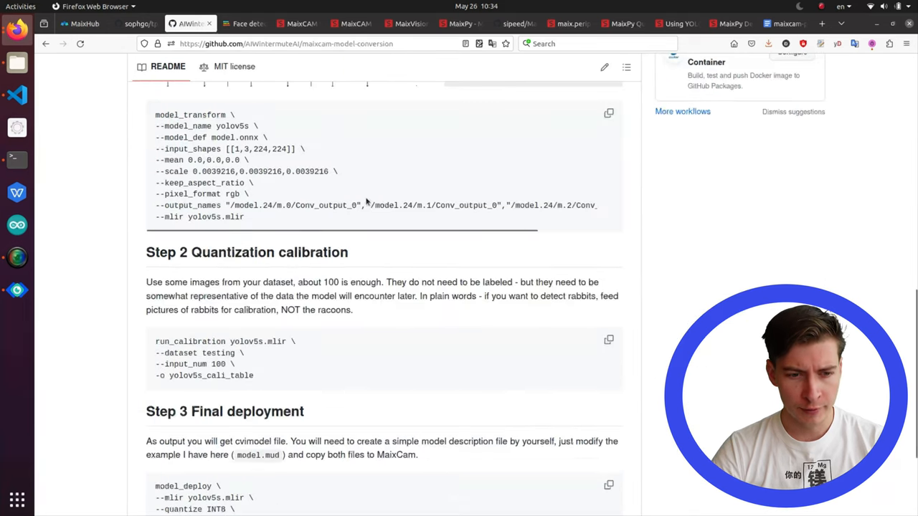
scroll(down, 3)
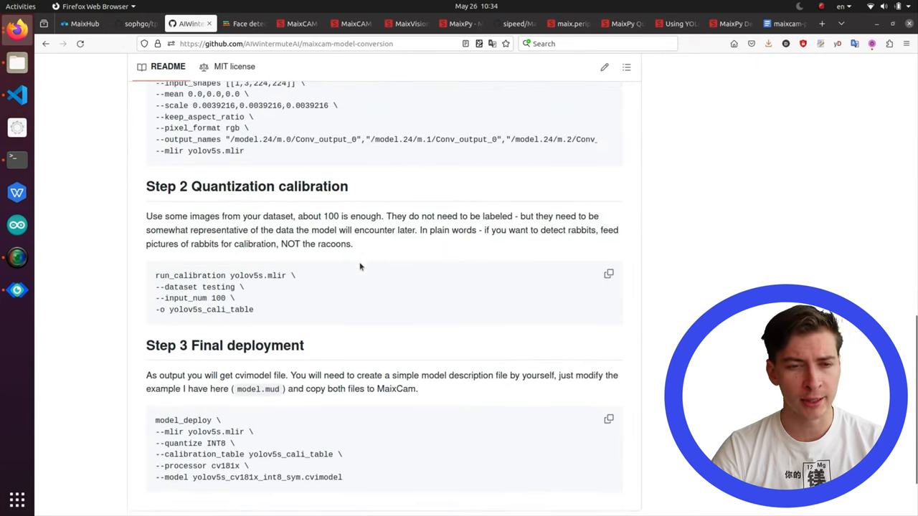
scroll(down, 3)
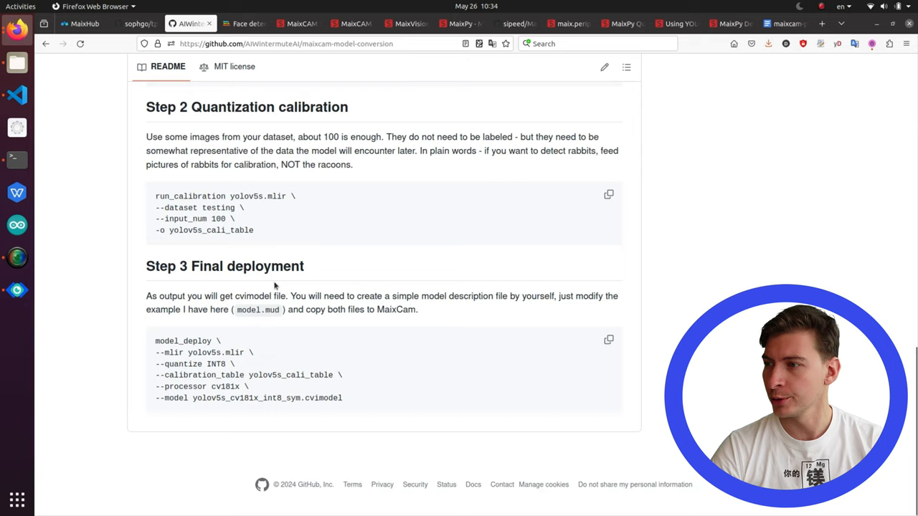
click(231, 23)
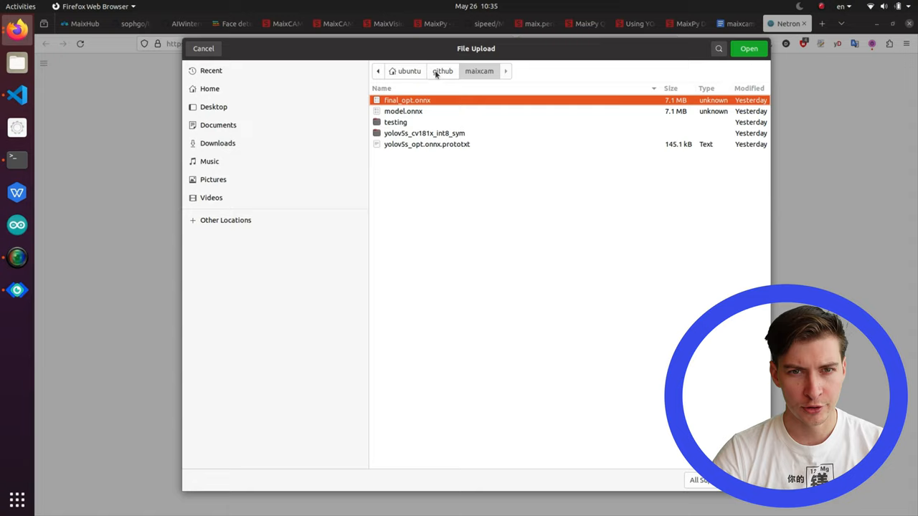
Load the face detection ONNX model and inspect the final Conv output /model.24/m.2/Conv_output_0.
click(747, 50)
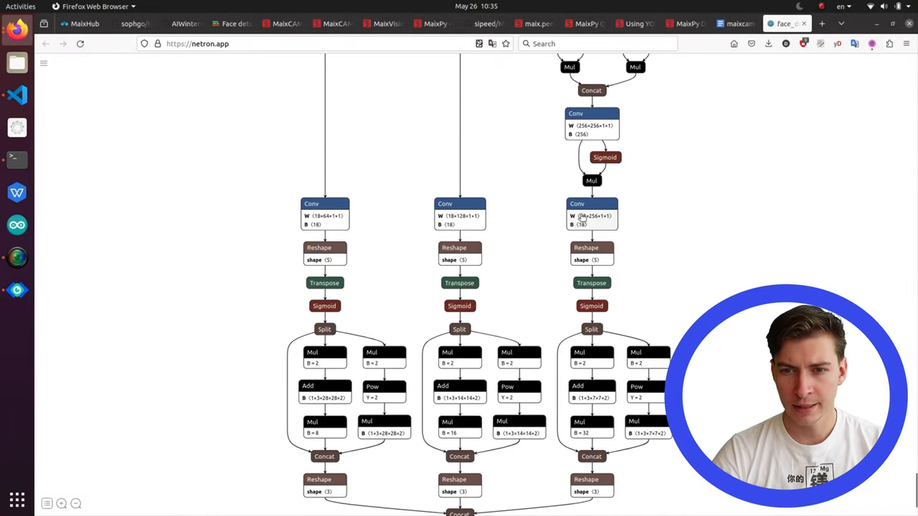
click(577, 203)
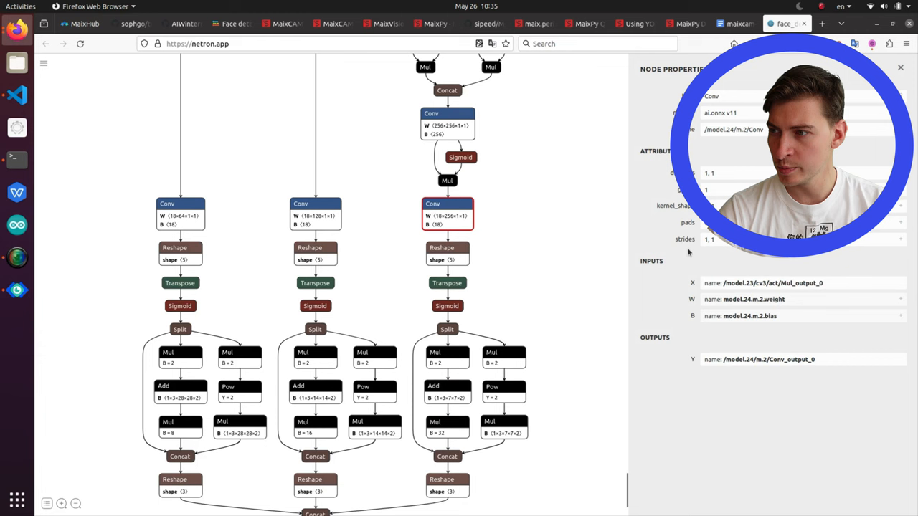
click(314, 213)
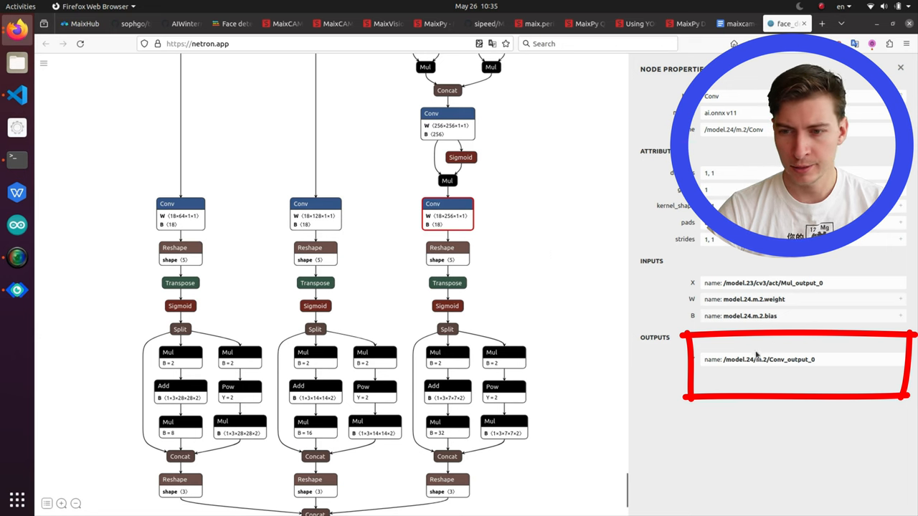
mouse_move(489, 313)
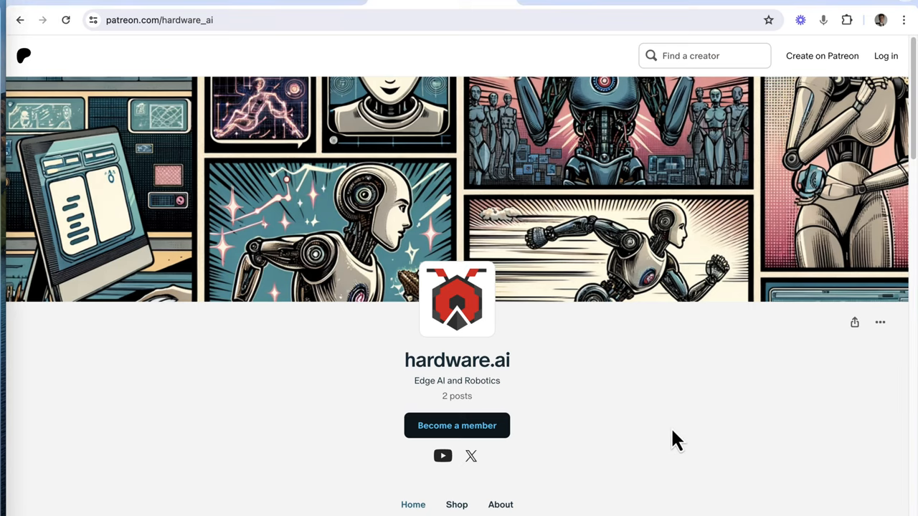
Scroll the hardware.ai Patreon page down to the Choose your membership tiers.
scroll(down, 3)
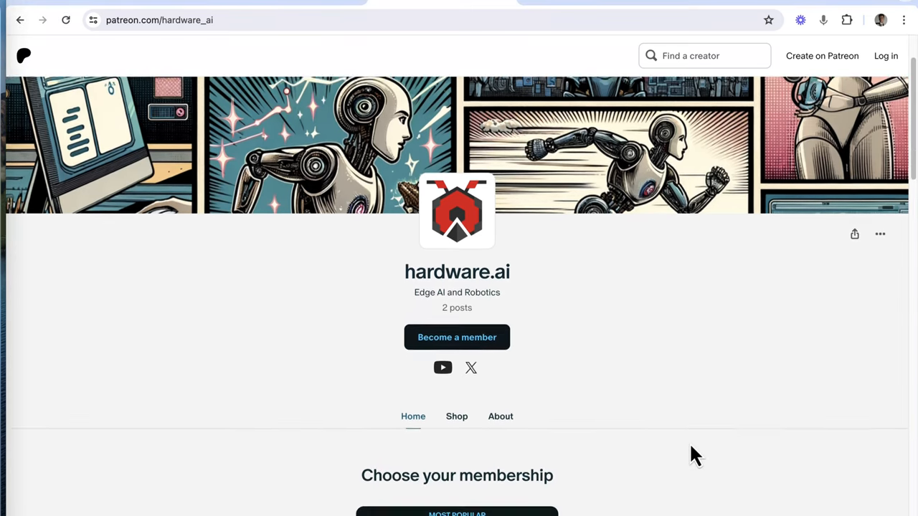
scroll(down, 3)
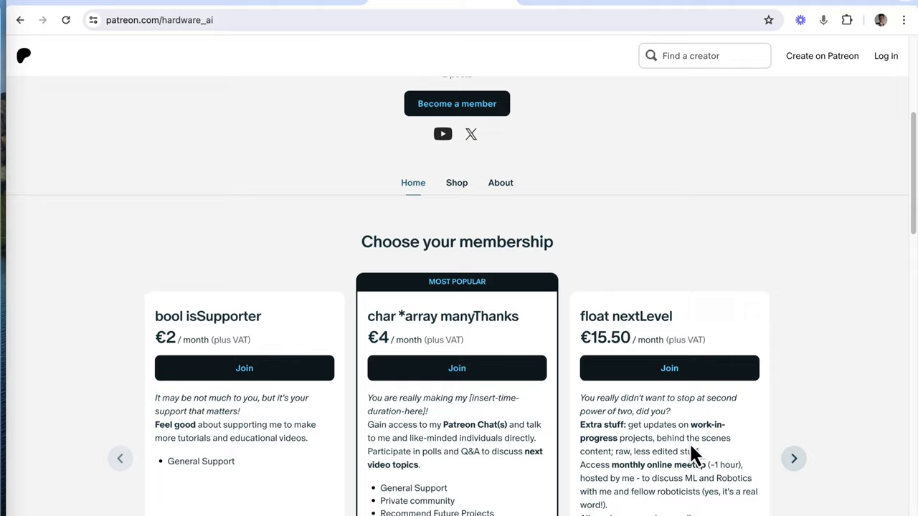
scroll(down, 3)
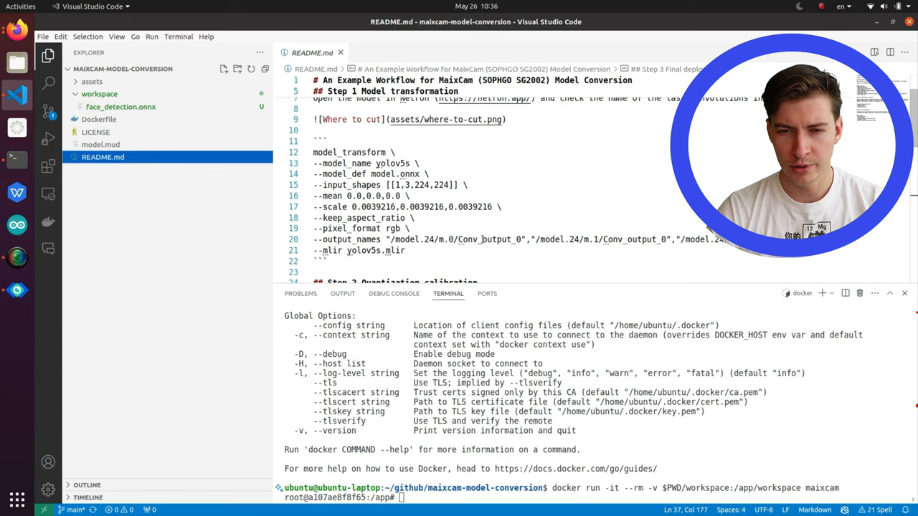
mouse_move(600, 246)
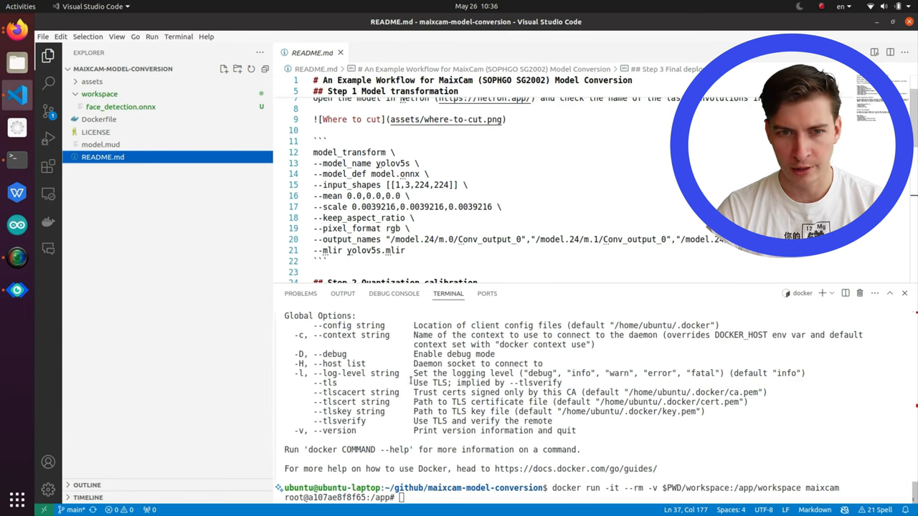
Paste the model_transform command into the container terminal and scroll through its output.
right_click(502, 387)
text(face_detection)
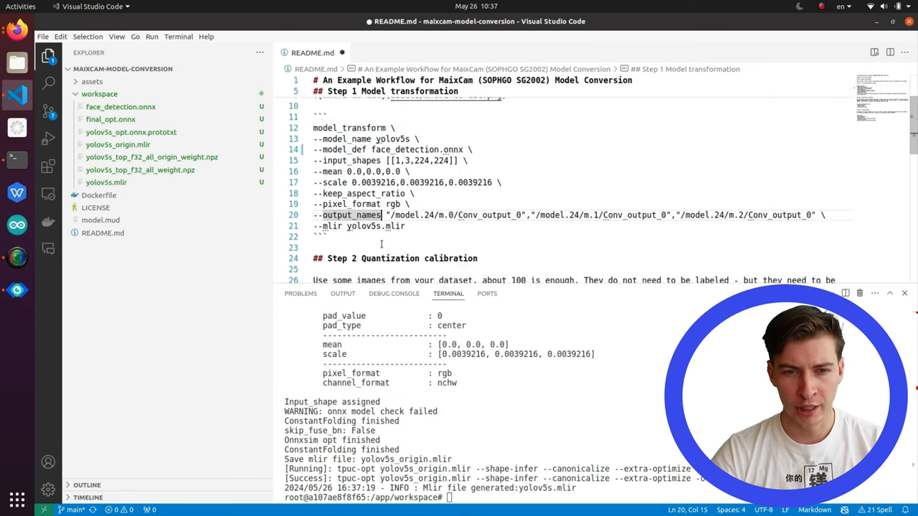
scroll(down, 3)
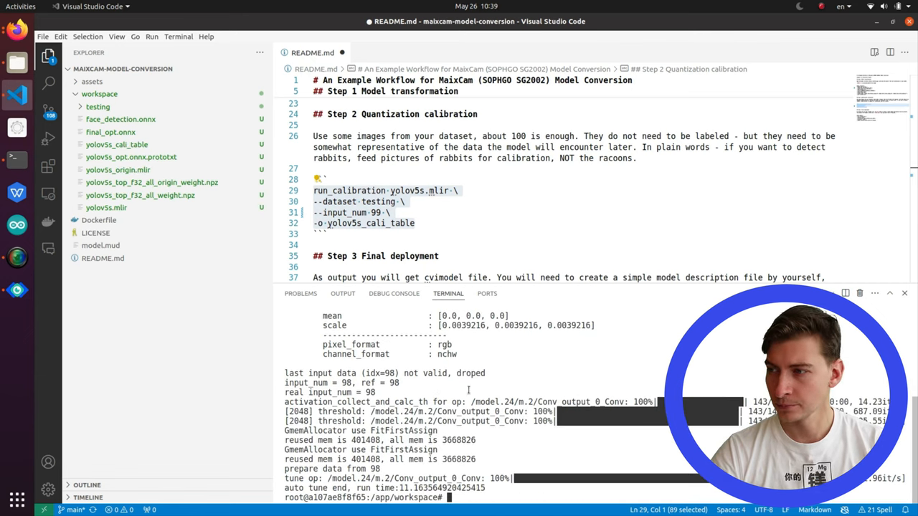
Check the generated yolov5s_cv181x_int8_sym.cvimodel, then open model.mud with label face.
scroll(down, 3)
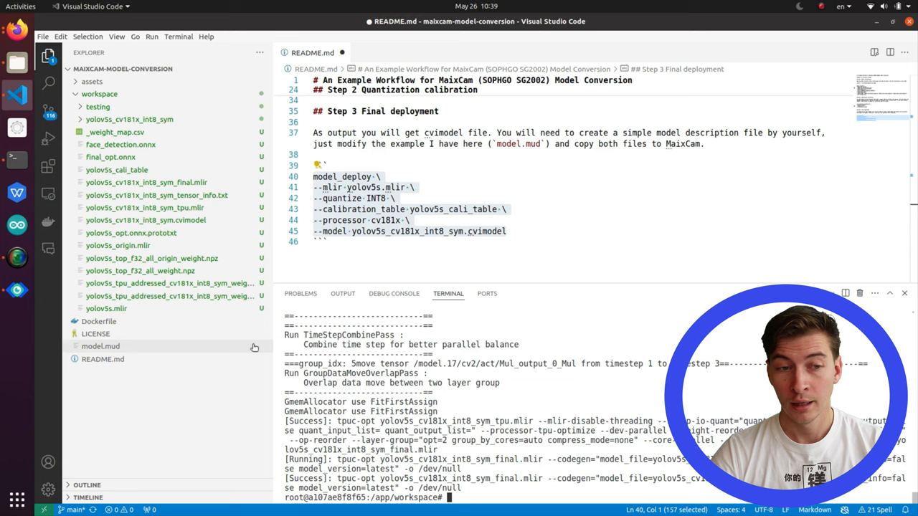
mouse_move(177, 220)
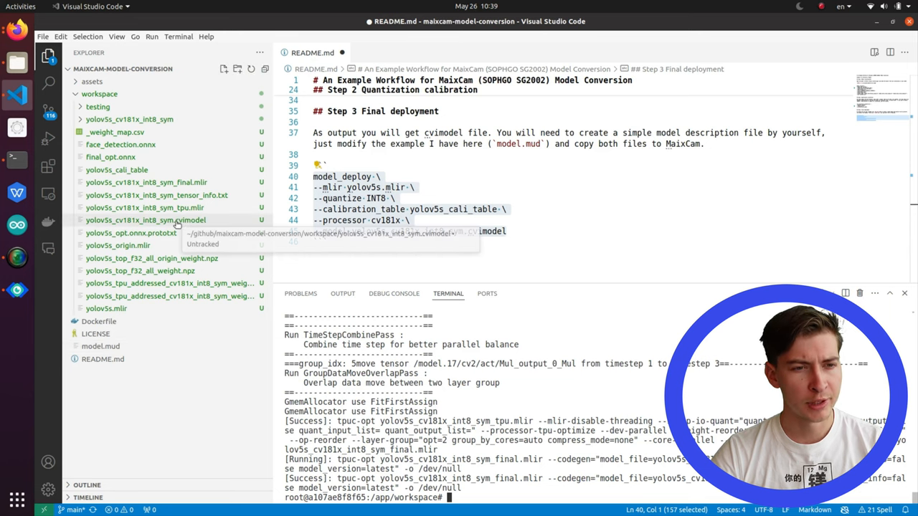
double_click(146, 220)
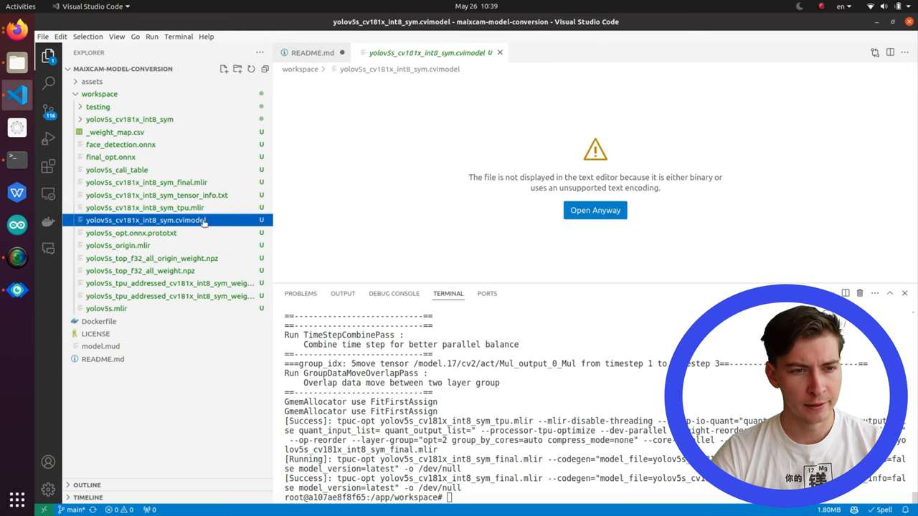
click(310, 52)
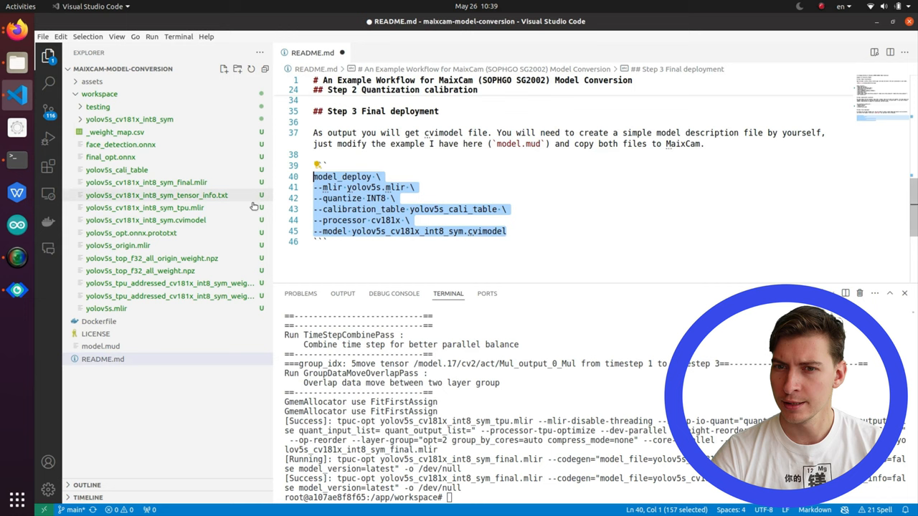
mouse_move(100, 333)
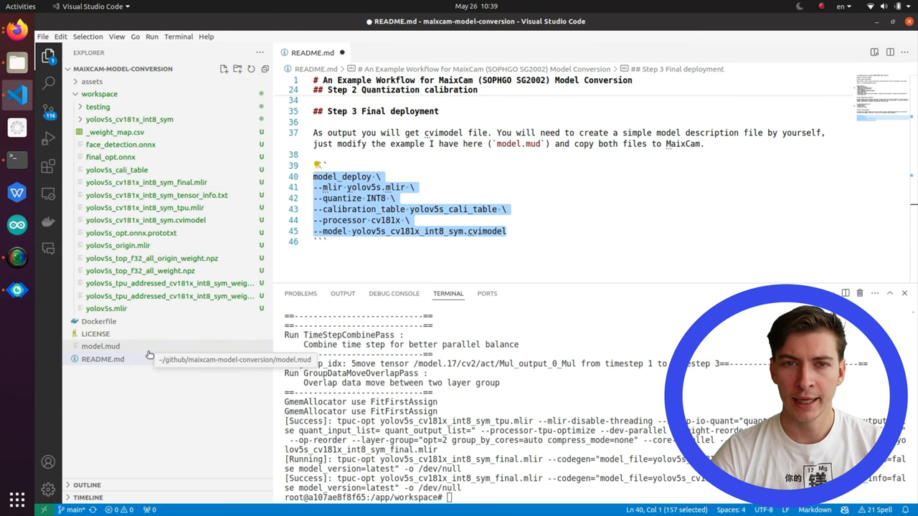
click(100, 346)
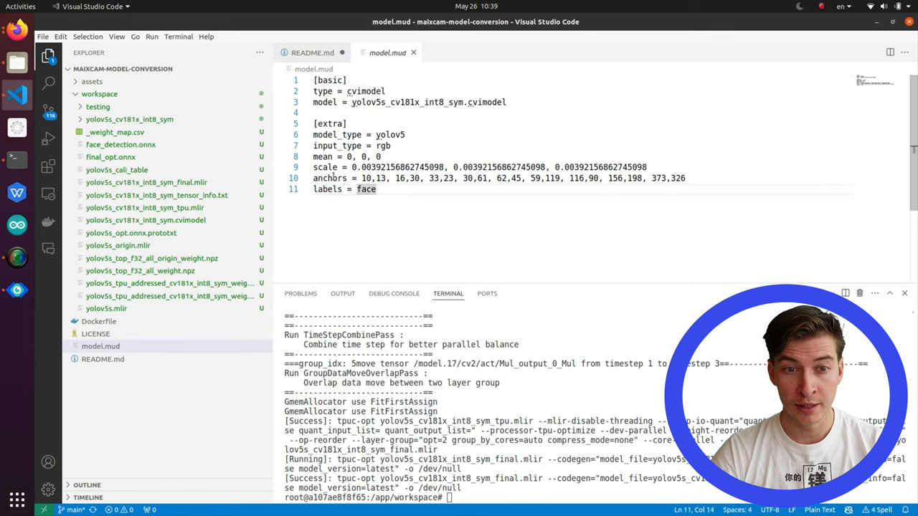
double_click(330, 178)
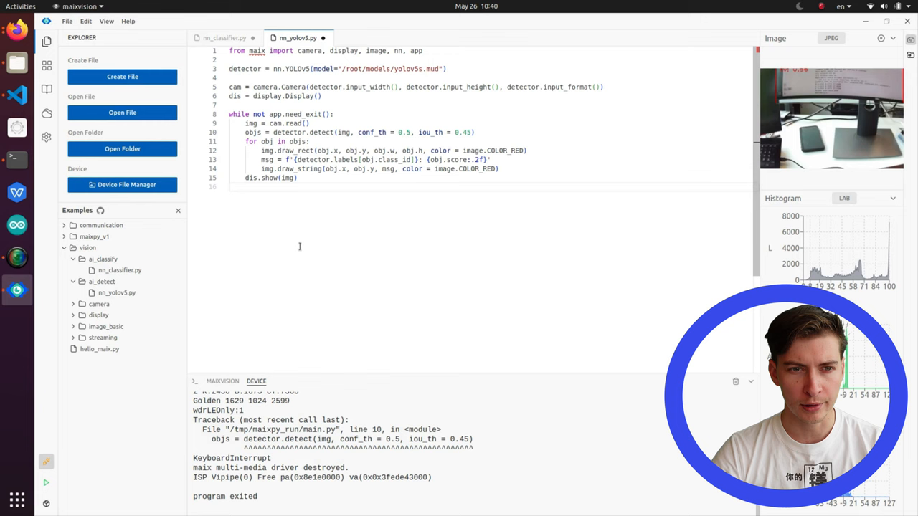
Select an item in MaixVision to begin preparing the nn_yolov5.py example.
click(122, 185)
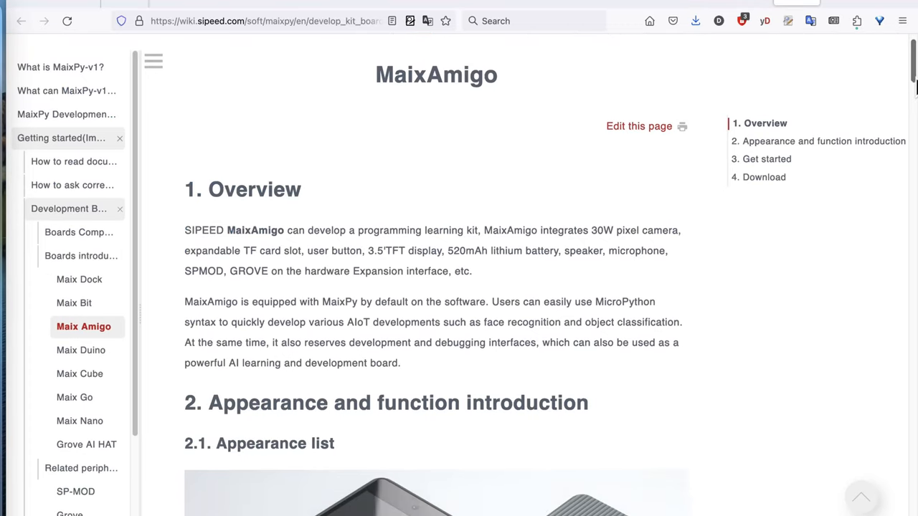
Scroll the MaixAmigo page past Onboard functions to the 2.3 Pin Resources diagram.
scroll(down, 3)
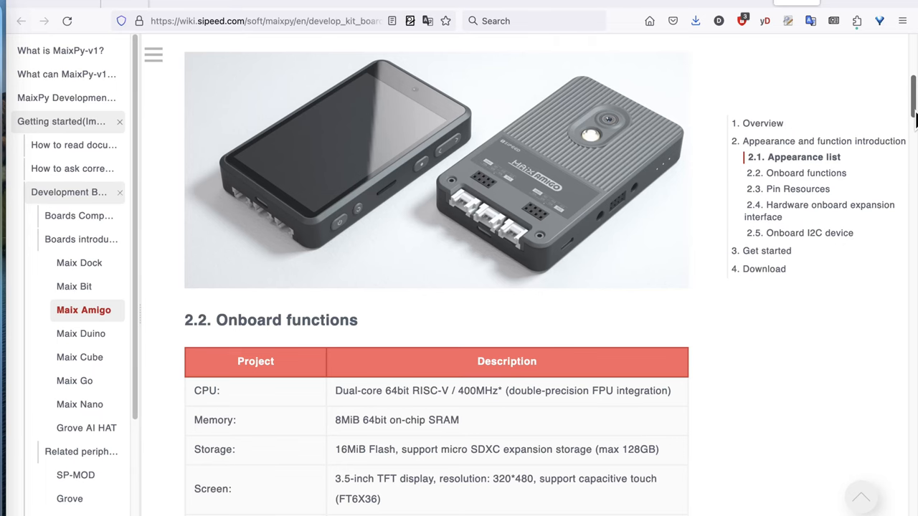
scroll(down, 3)
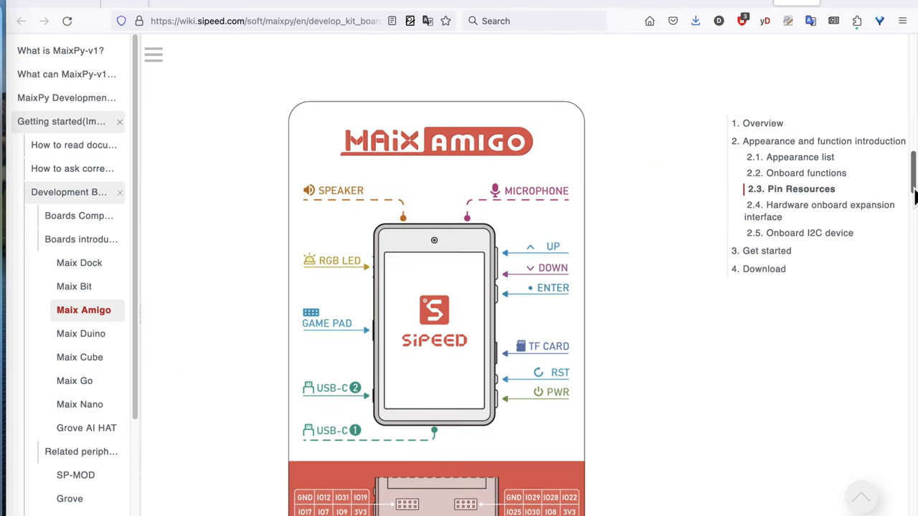
scroll(down, 3)
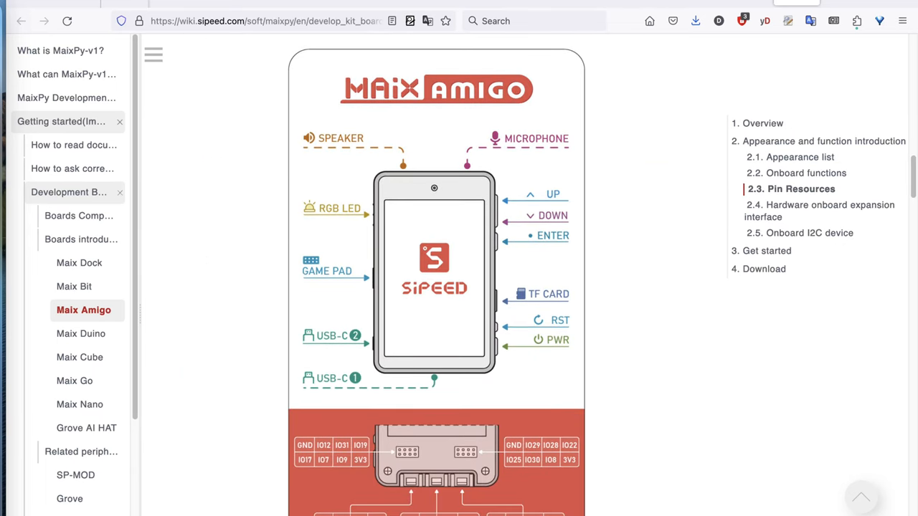